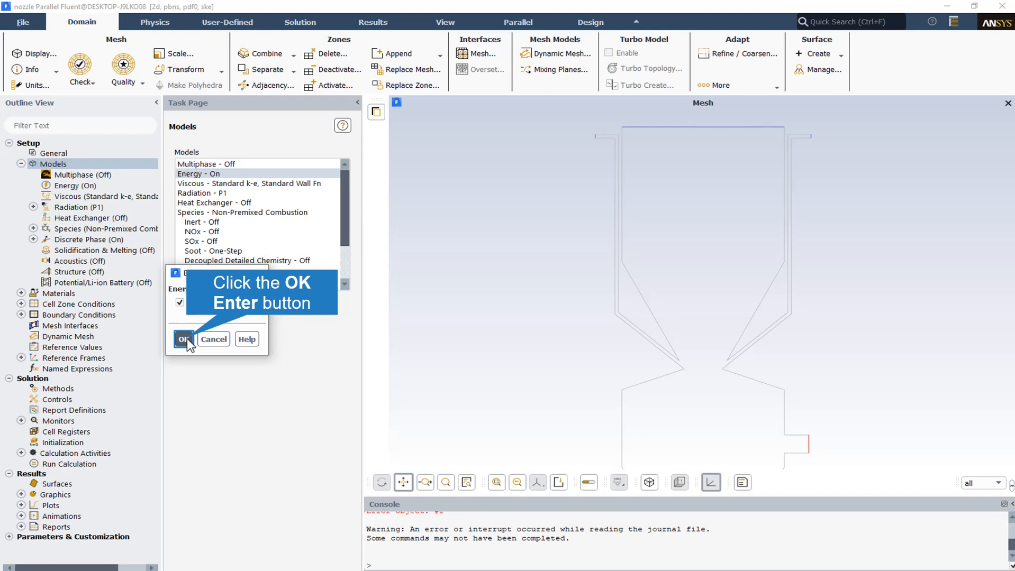
Confirm the Energy model stays on before moving to the Species model
{"action": "left_click", "coordinate": [184, 339]}
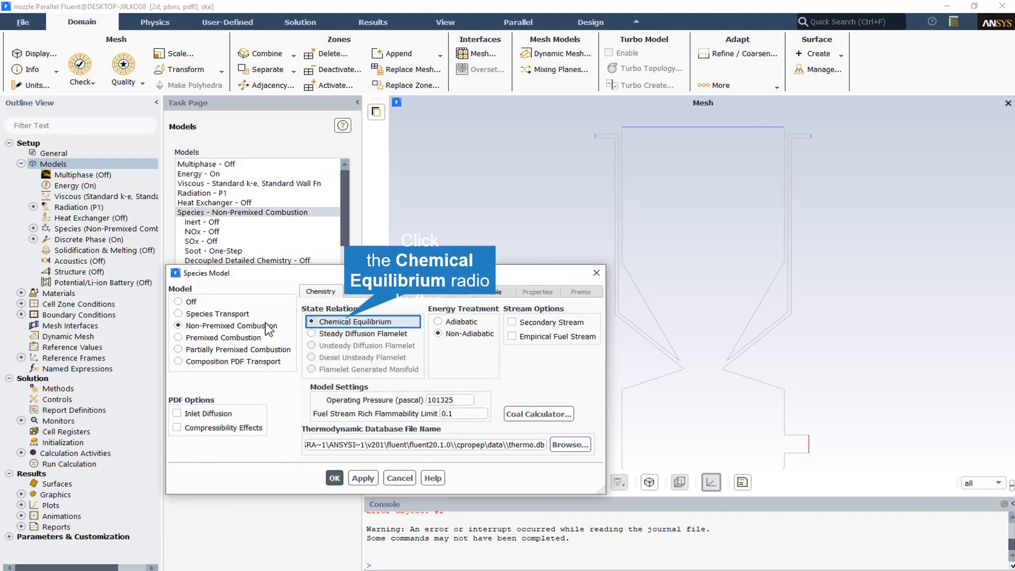
{"action": "mouse_move", "coordinate": [335, 327]}
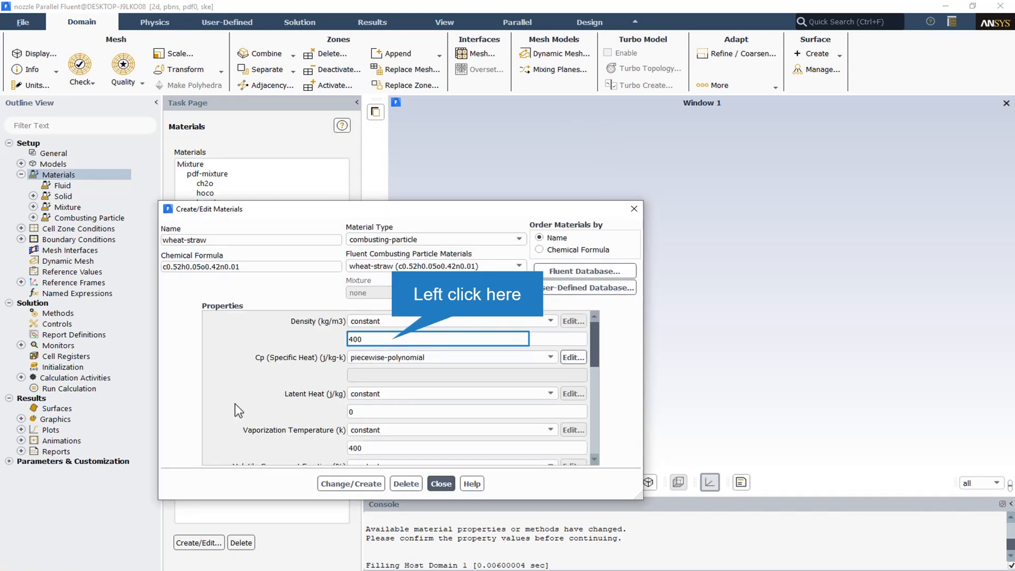
Set wheat-straw particle density to a constant 400 kg/m3
{"action": "left_click", "coordinate": [394, 338]}
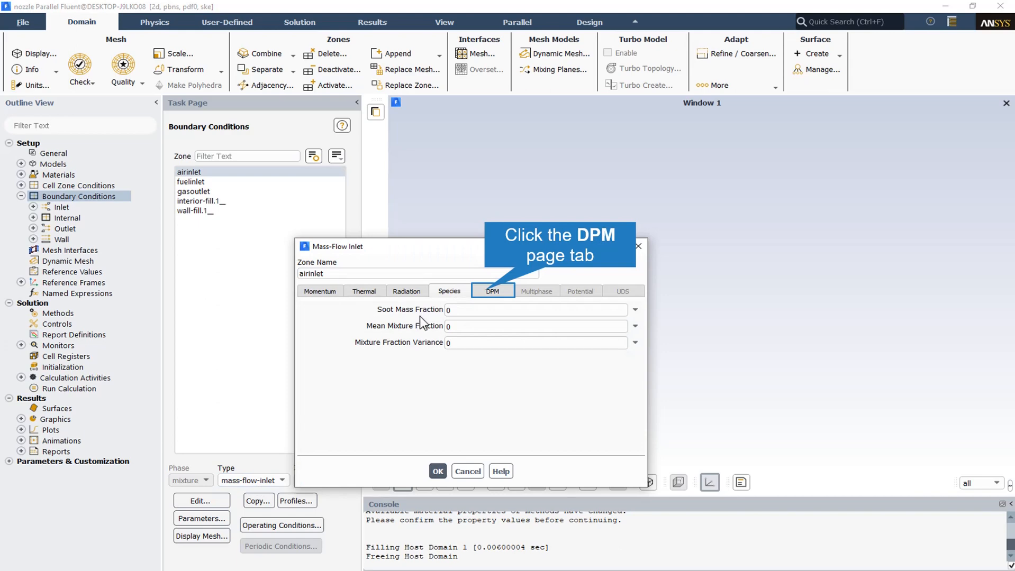
{"action": "mouse_move", "coordinate": [386, 361]}
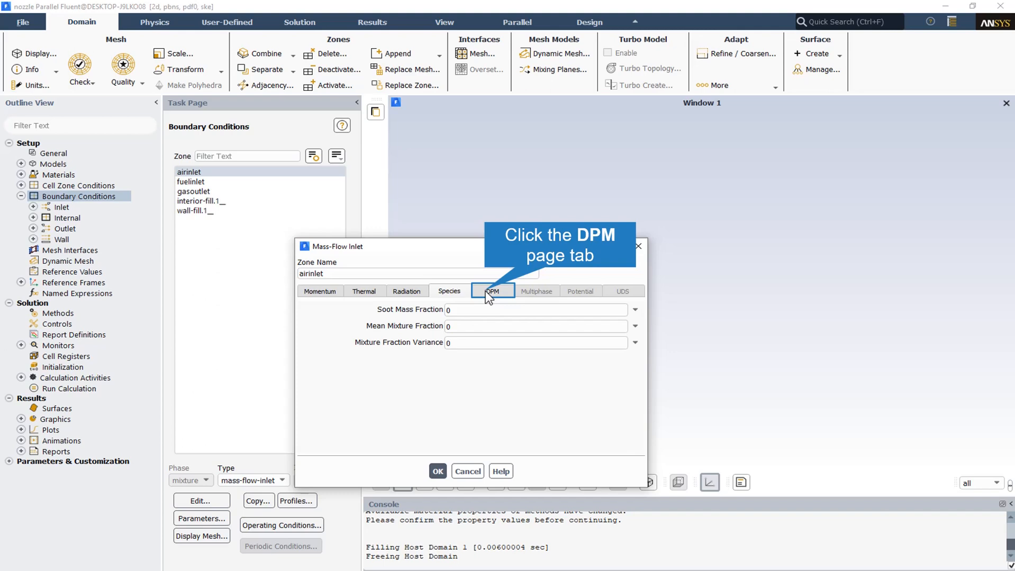
Set the airinlet discrete phase boundary condition type to escape
{"action": "left_click", "coordinate": [492, 291]}
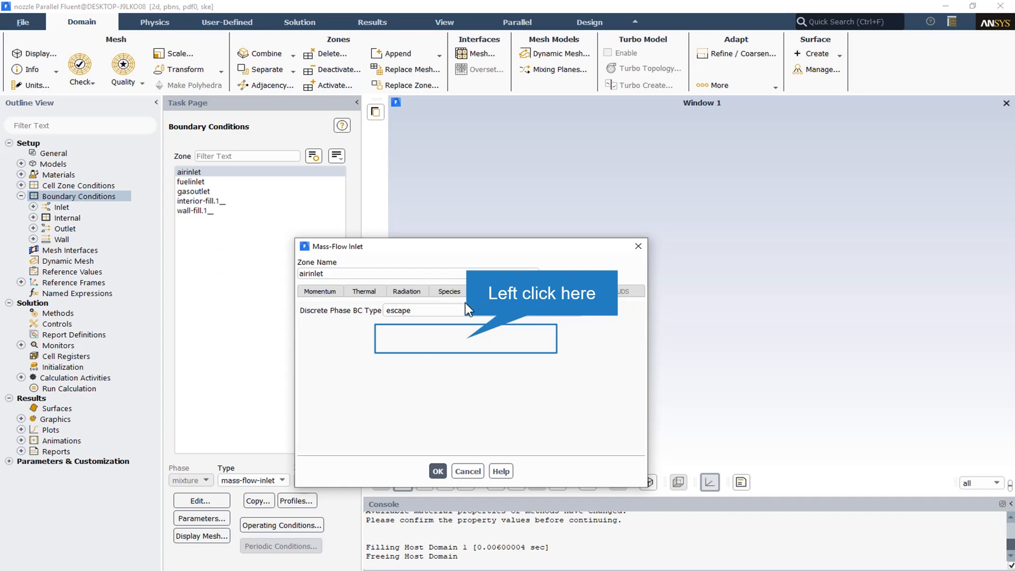
{"action": "mouse_move", "coordinate": [469, 345]}
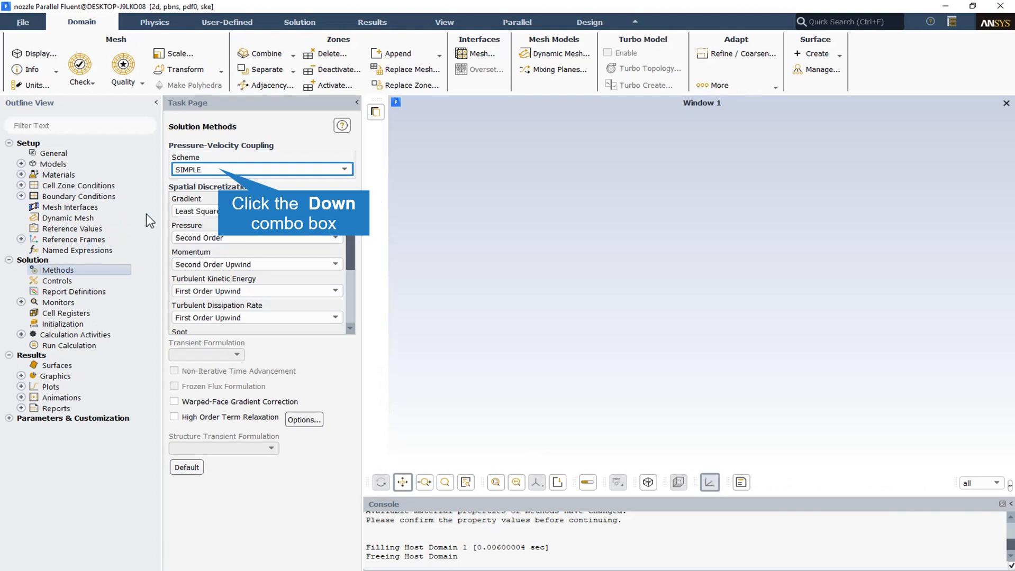
{"action": "mouse_move", "coordinate": [222, 172]}
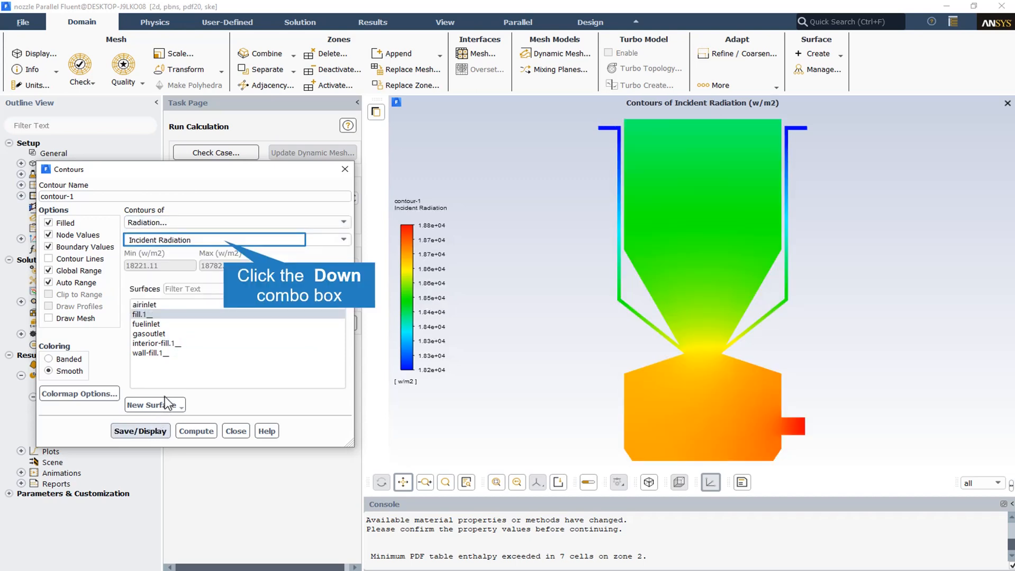
{"action": "mouse_move", "coordinate": [194, 340]}
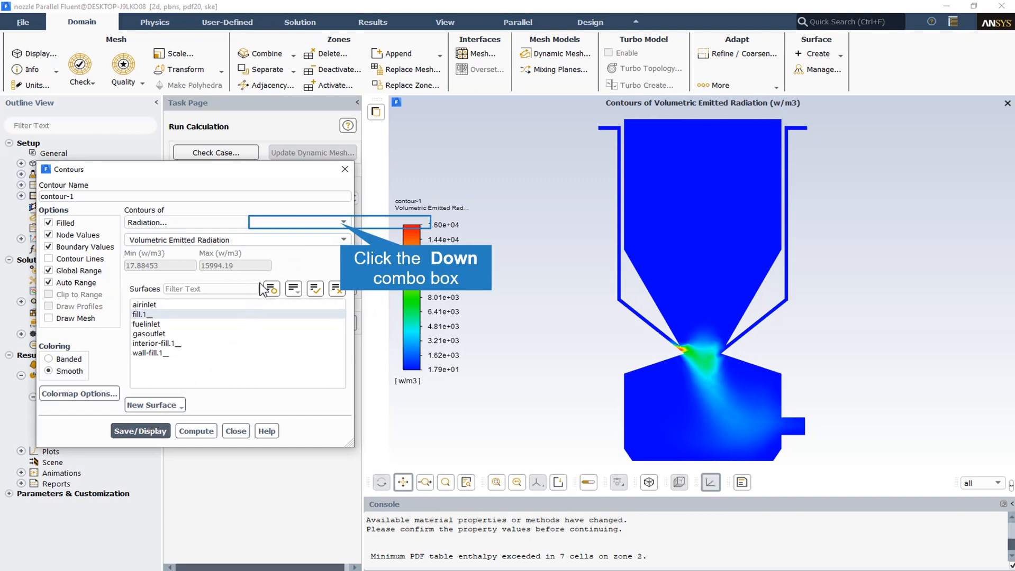
Display filled contours of h2 mass fraction (0 to about 1.58e-02) over the nozzle
{"action": "left_click", "coordinate": [139, 431]}
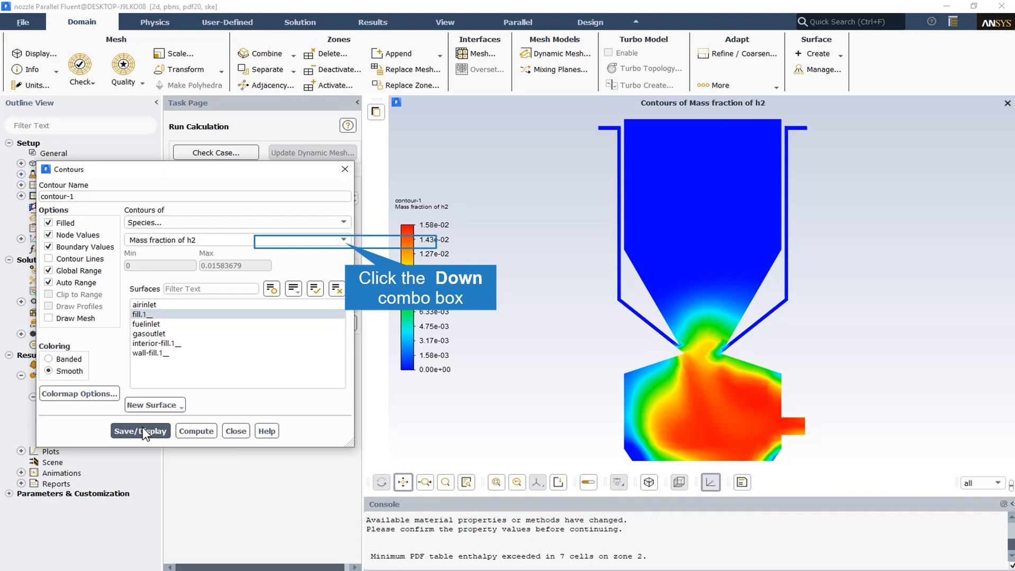
{"action": "mouse_move", "coordinate": [349, 259]}
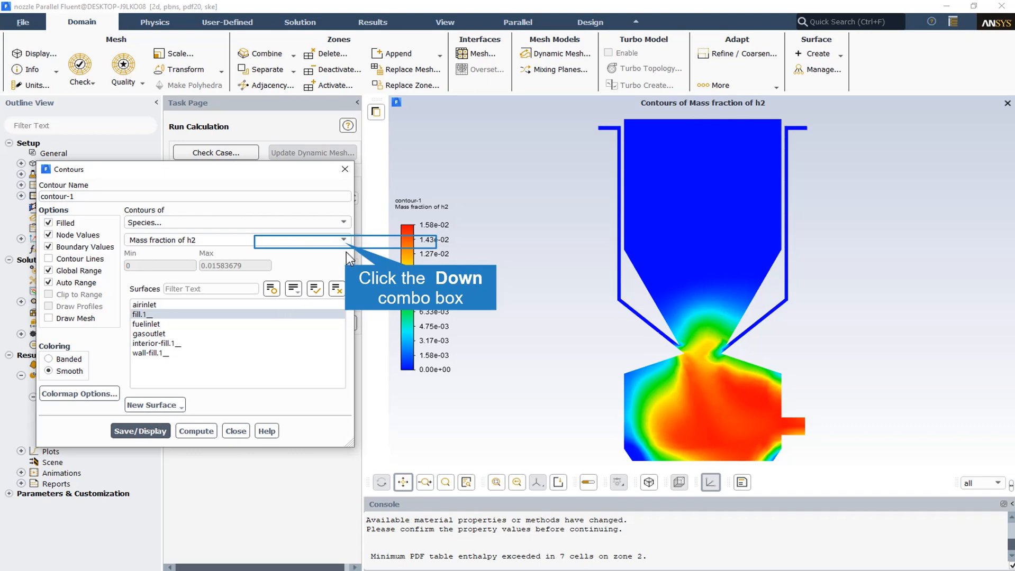